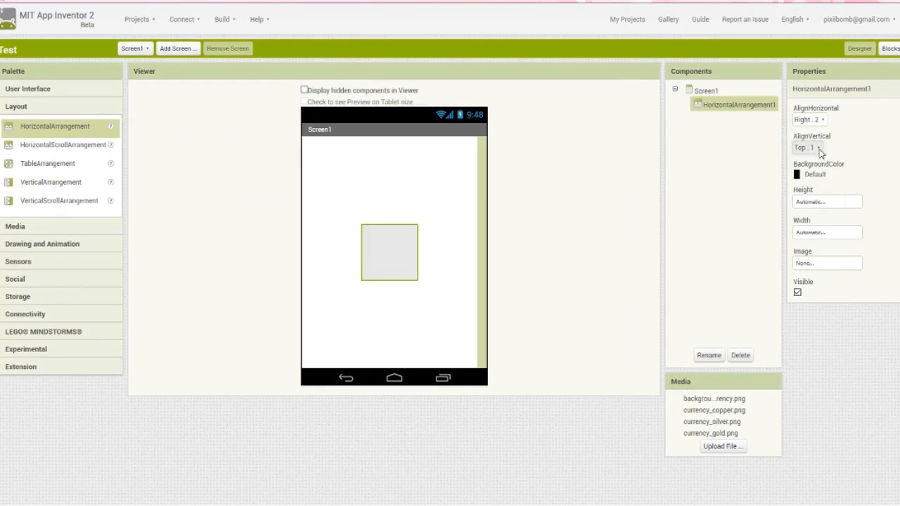
- Centre HorizontalArrangement1 vertically, size it 245×65 px, and give it the currency background picture
{"action": "left_click", "coordinate": [812, 148]}
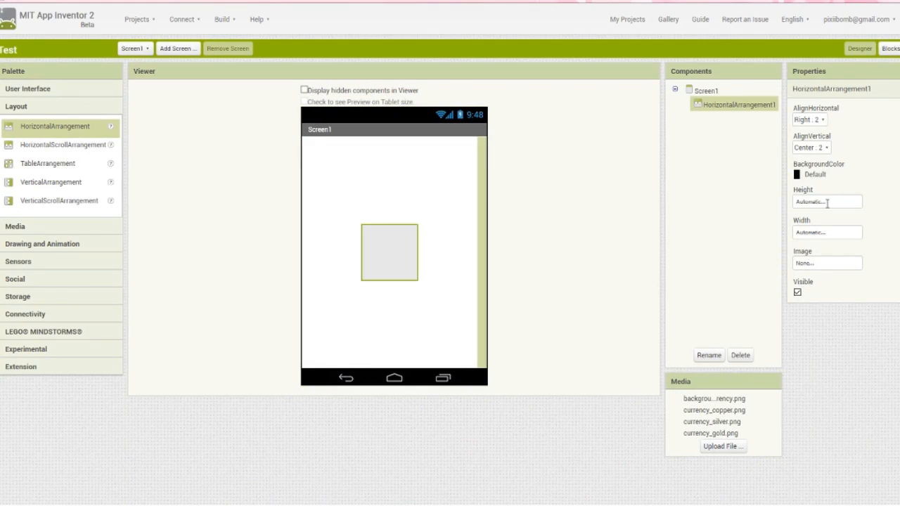
{"action": "left_click", "coordinate": [827, 202]}
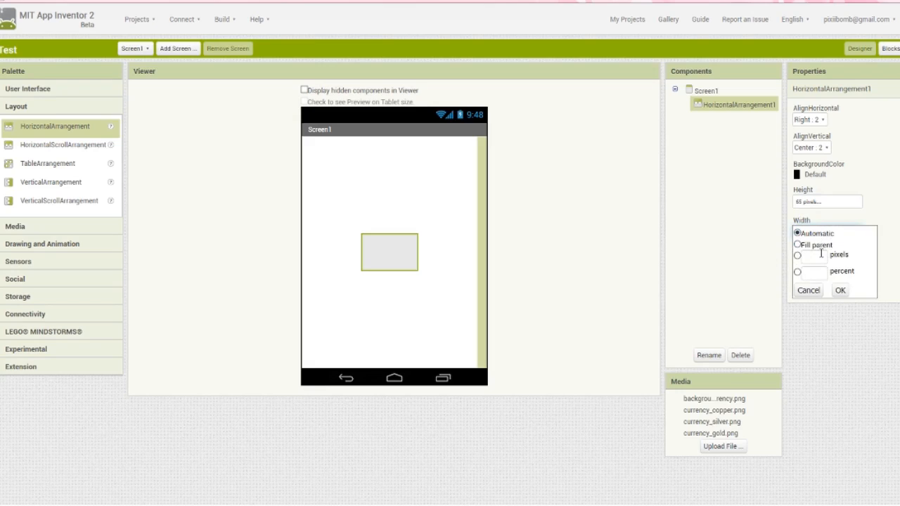
{"action": "type", "text": "245 pixels..."}
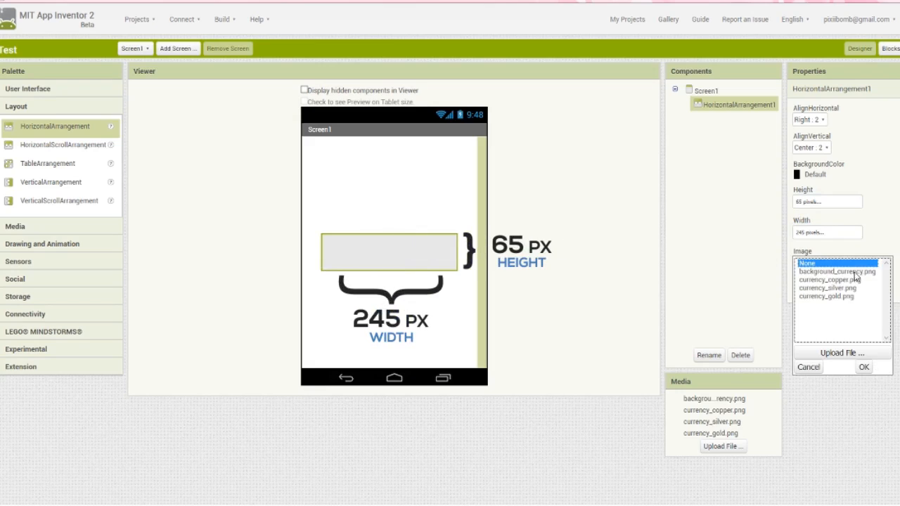
{"action": "left_click", "coordinate": [864, 367]}
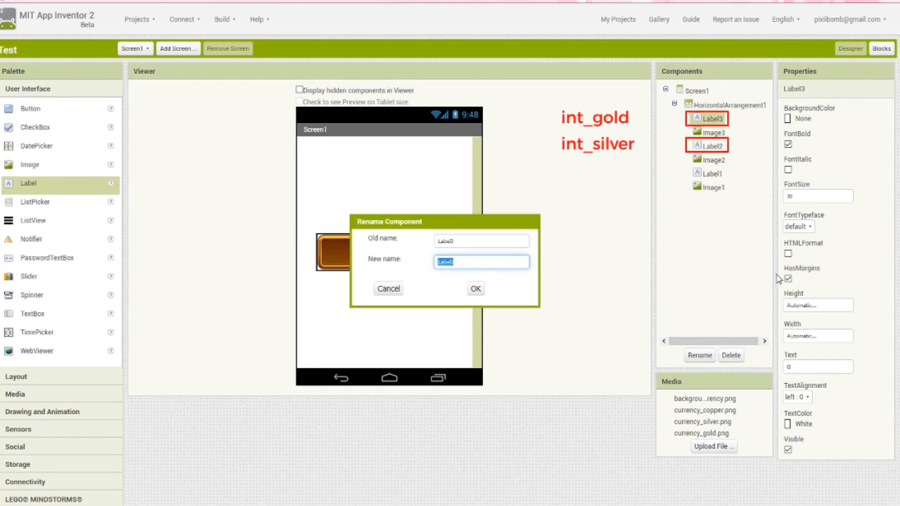
- Rename the bar's labels and coin images with int_ and img_ prefixes for gold, silver and copper
{"action": "type", "text": "int_"}
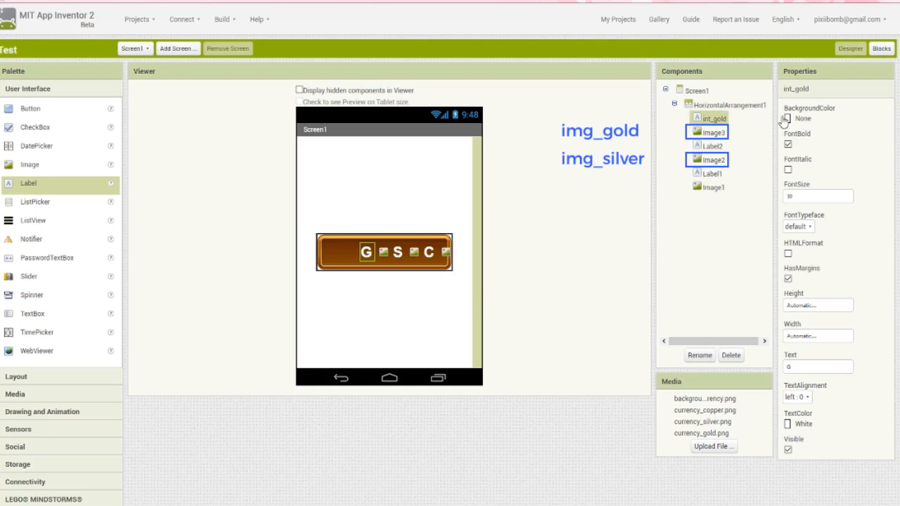
{"action": "left_click", "coordinate": [700, 356]}
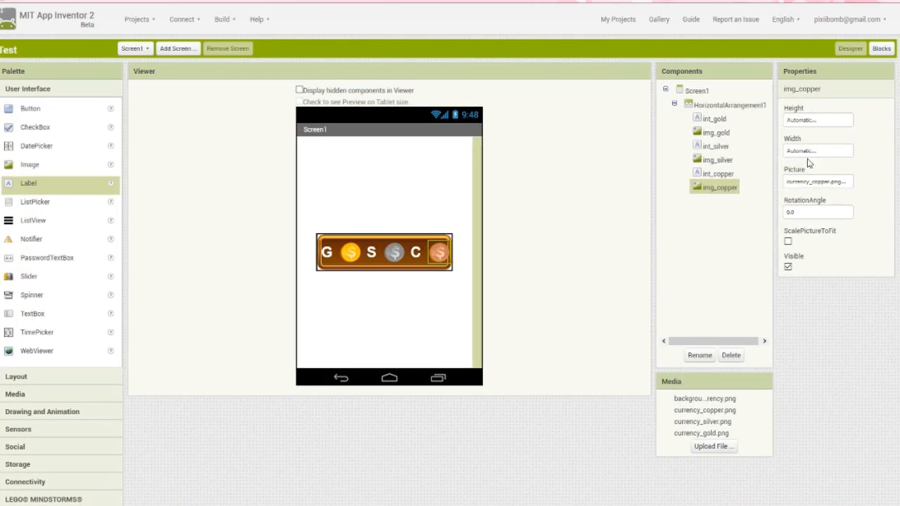
- Shrink the coin images to 20×20 px and rename the new label lbl_amount
{"action": "left_click", "coordinate": [818, 120]}
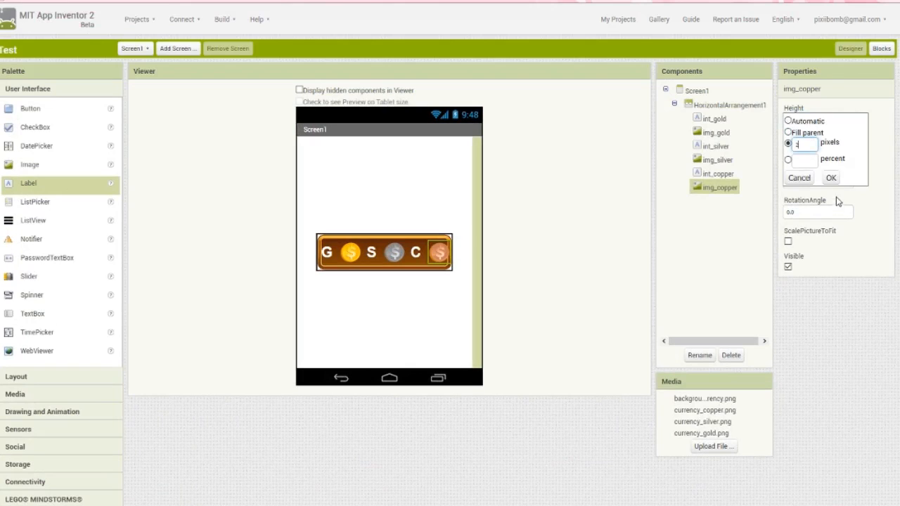
{"action": "left_click", "coordinate": [831, 177]}
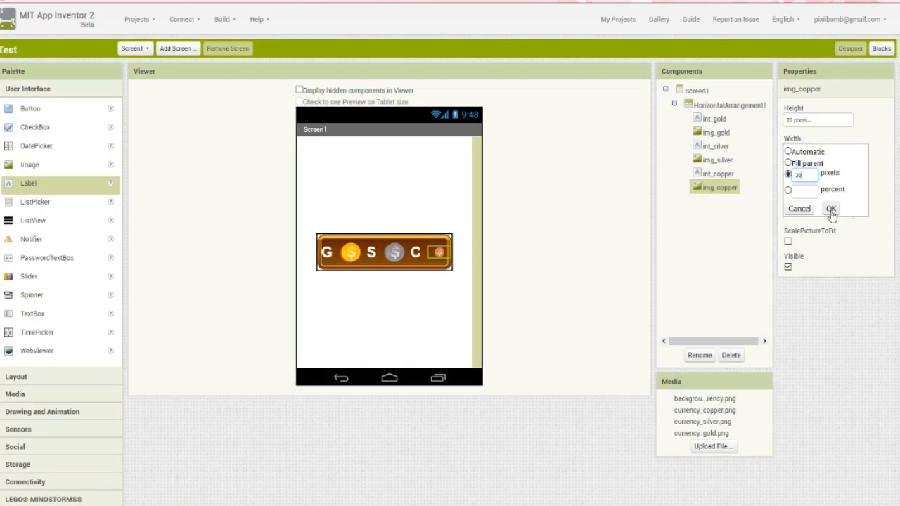
{"action": "left_click", "coordinate": [832, 209]}
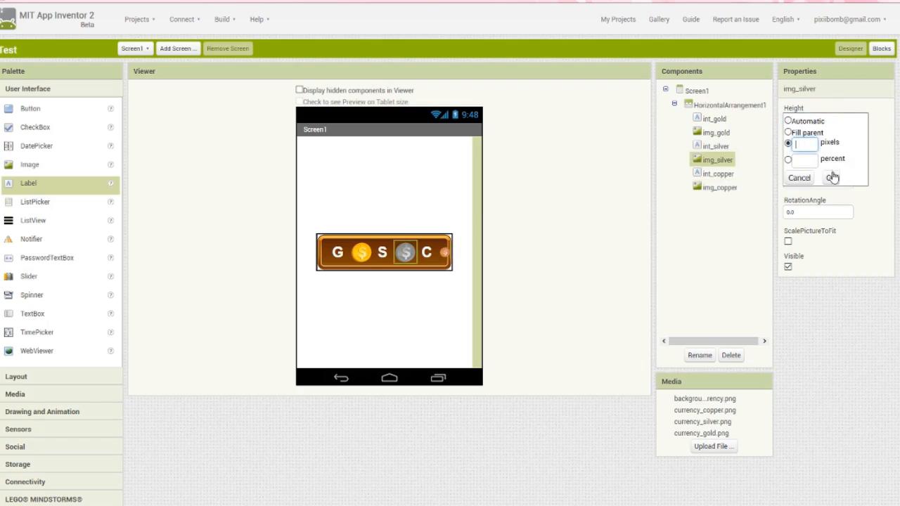
{"action": "left_click", "coordinate": [832, 176]}
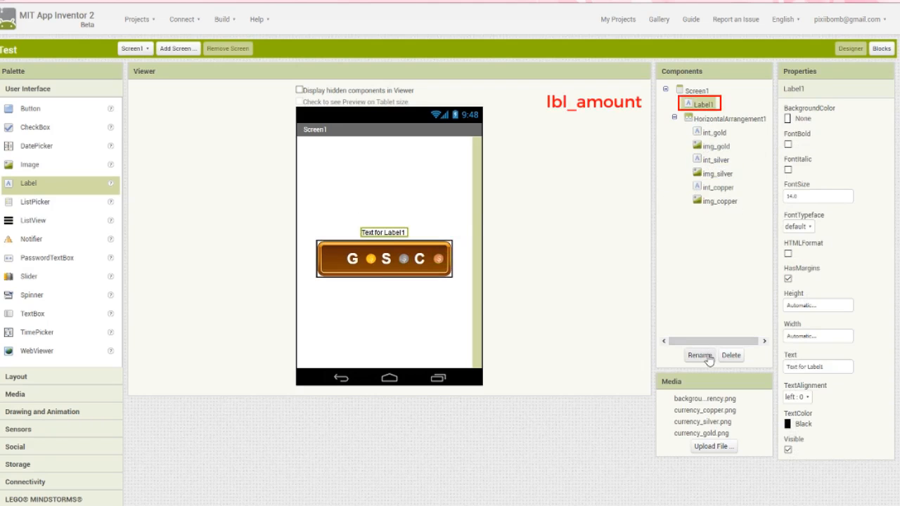
{"action": "left_click", "coordinate": [699, 355]}
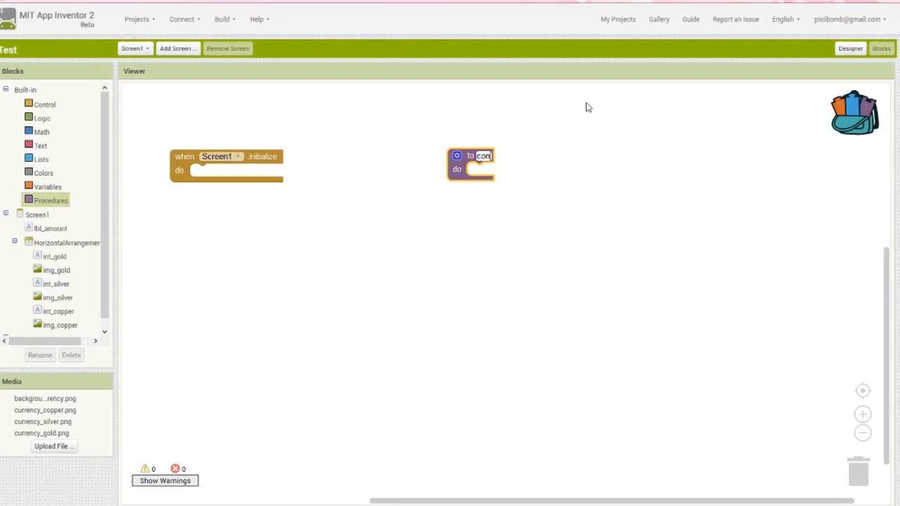
- Name the procedure convertCurrency, call it at startup with 548963, and set lbl_amount.Text inside it
{"action": "type", "text": "convertCurrency"}
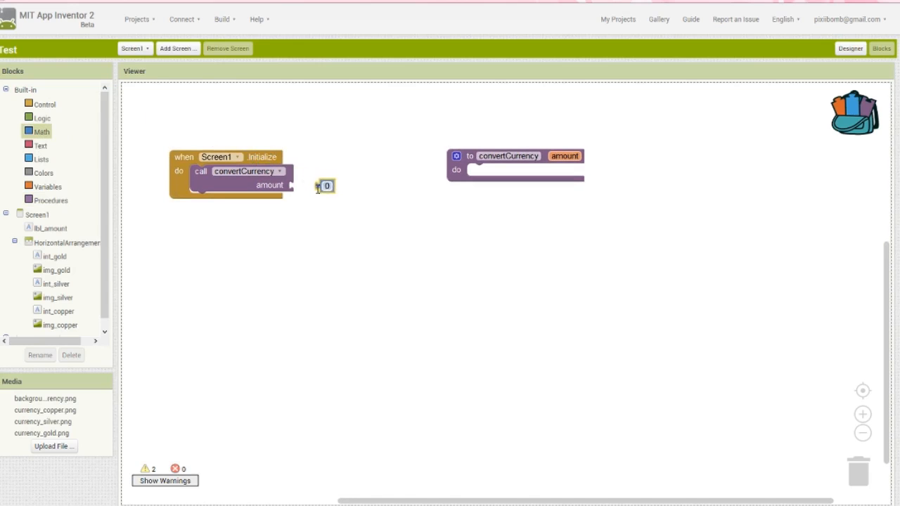
{"action": "type", "text": "548963"}
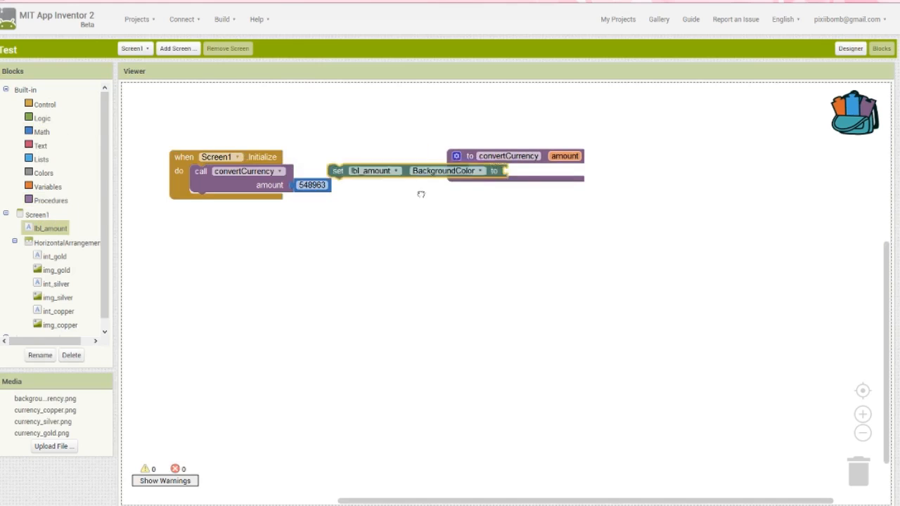
{"action": "left_click", "coordinate": [621, 171]}
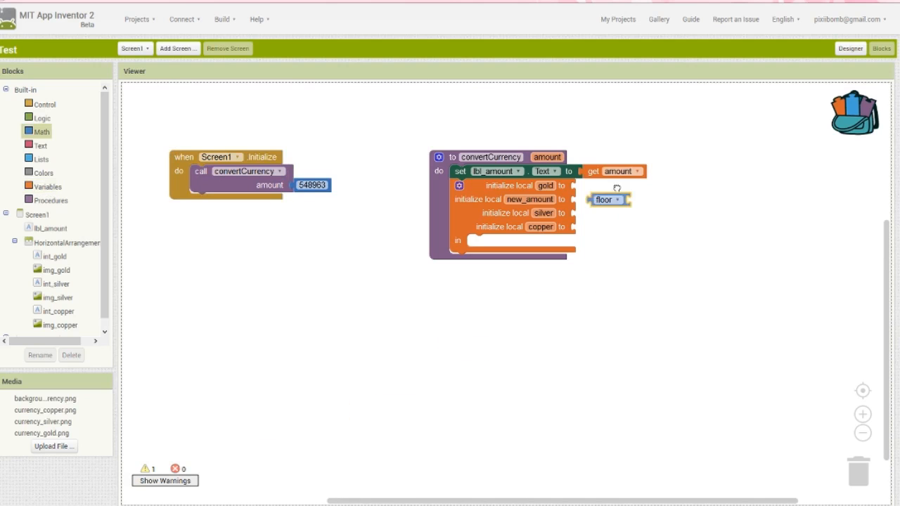
- Compute gold as floor(amount/10000), new_amount modulo 10000, silver as floor(new_amount/100), copper modulo 100
{"action": "left_click", "coordinate": [44, 132]}
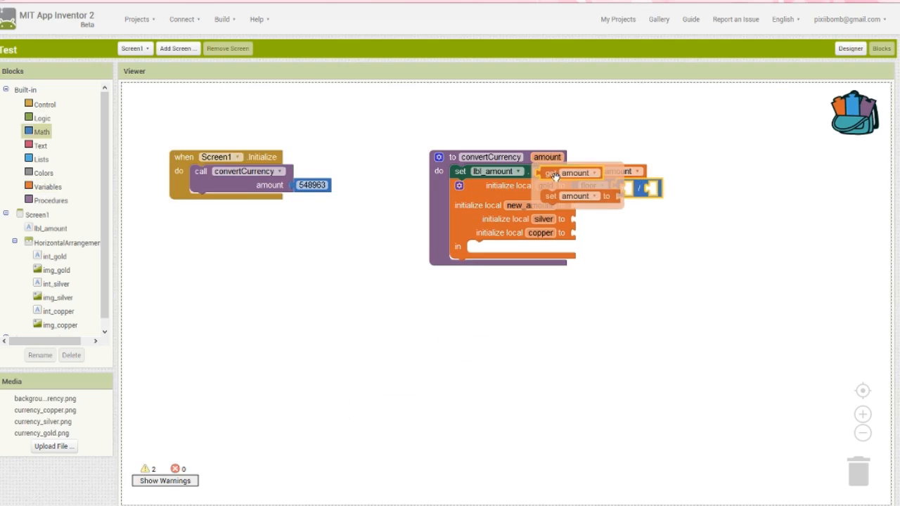
{"action": "left_click", "coordinate": [43, 131]}
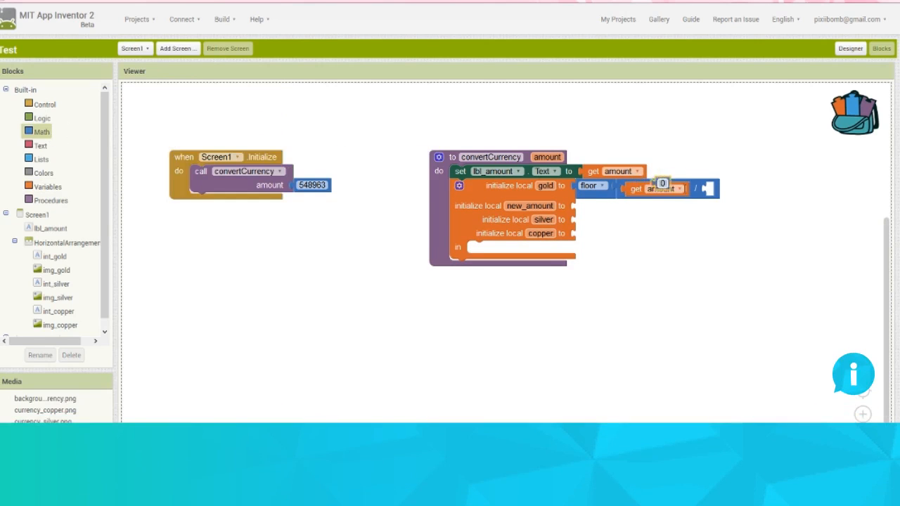
{"action": "type", "text": "10000"}
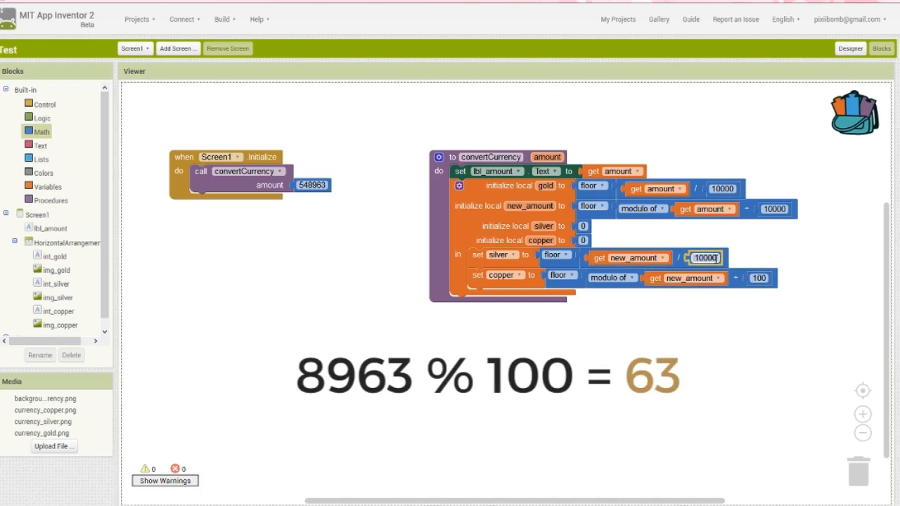
{"action": "type", "text": "100"}
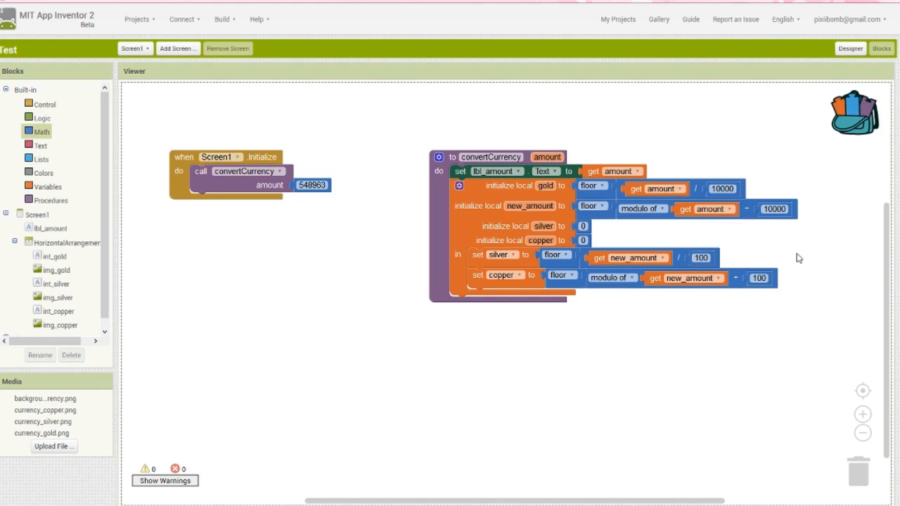
{"action": "mouse_move", "coordinate": [450, 225]}
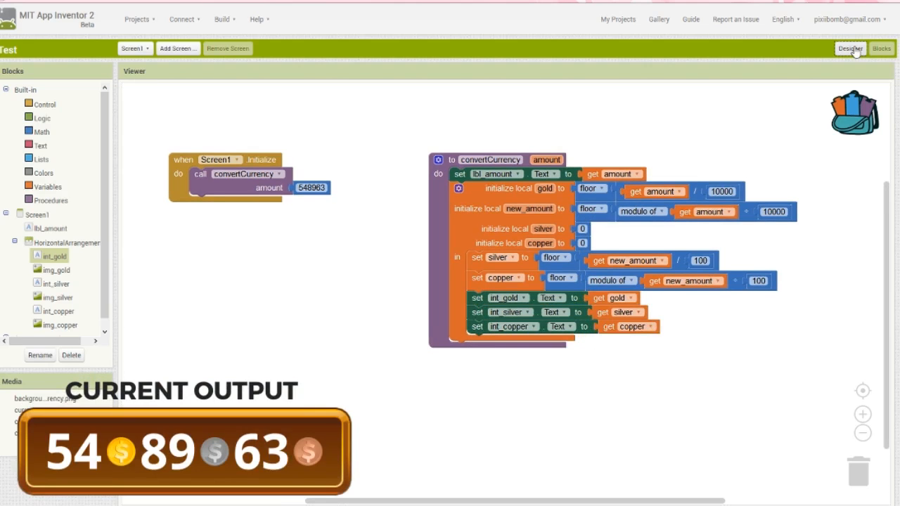
- Set int_gold, int_silver and int_copper texts, change the startup amount to 8963, and add a blank procedure
{"action": "left_click", "coordinate": [305, 187]}
{"action": "type", "text": "8963"}
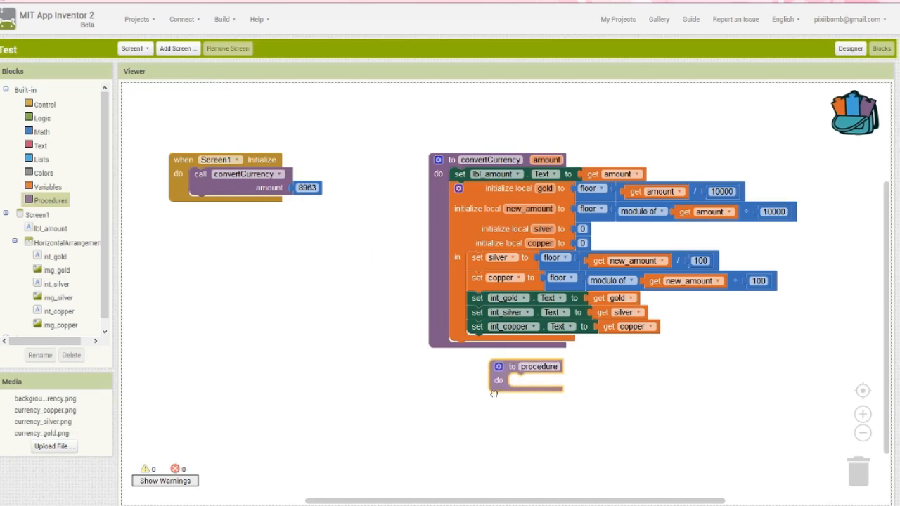
- Name the procedure displayCurrency with variable, component and image parameters and an if variable ≤ 0 test
{"action": "type", "text": "displayCurrency"}
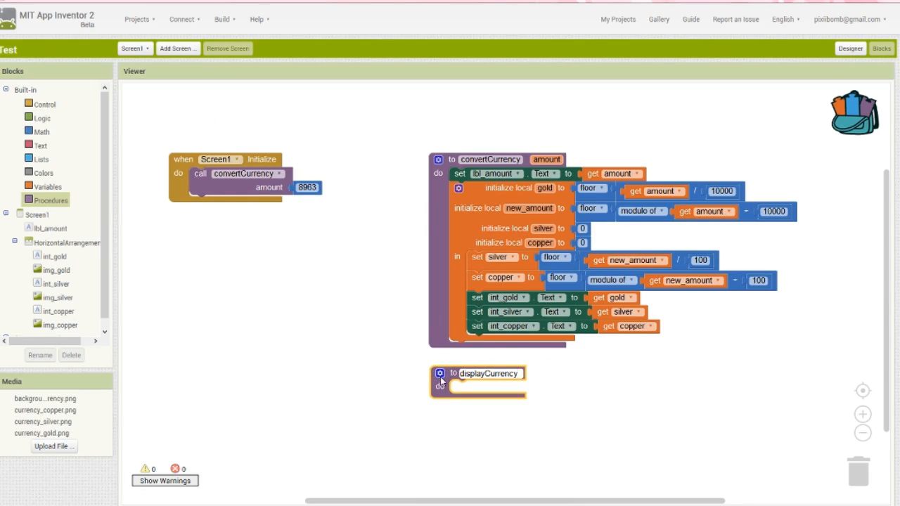
{"action": "left_click", "coordinate": [440, 373]}
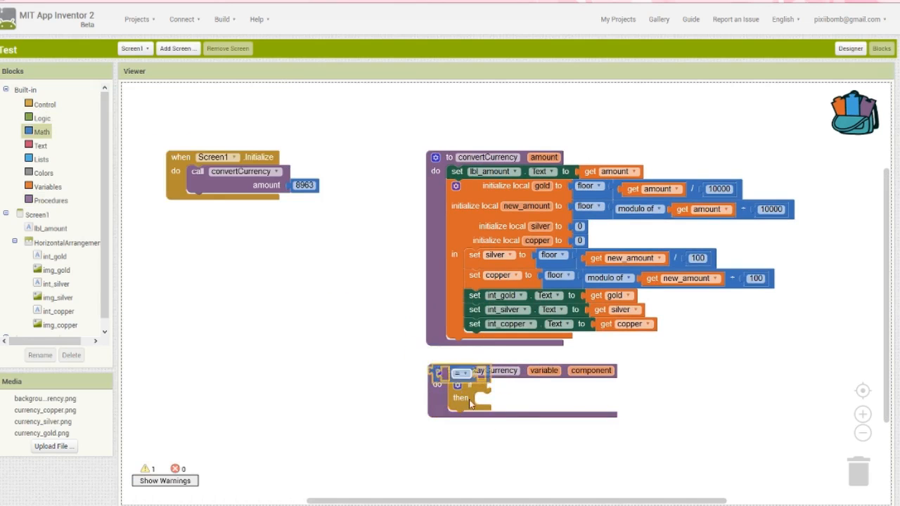
{"action": "left_click", "coordinate": [517, 388]}
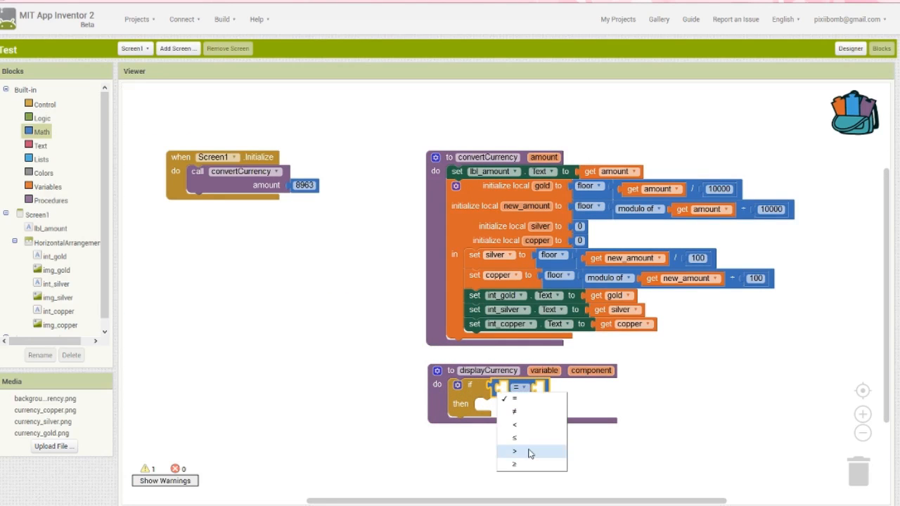
{"action": "left_click", "coordinate": [515, 437]}
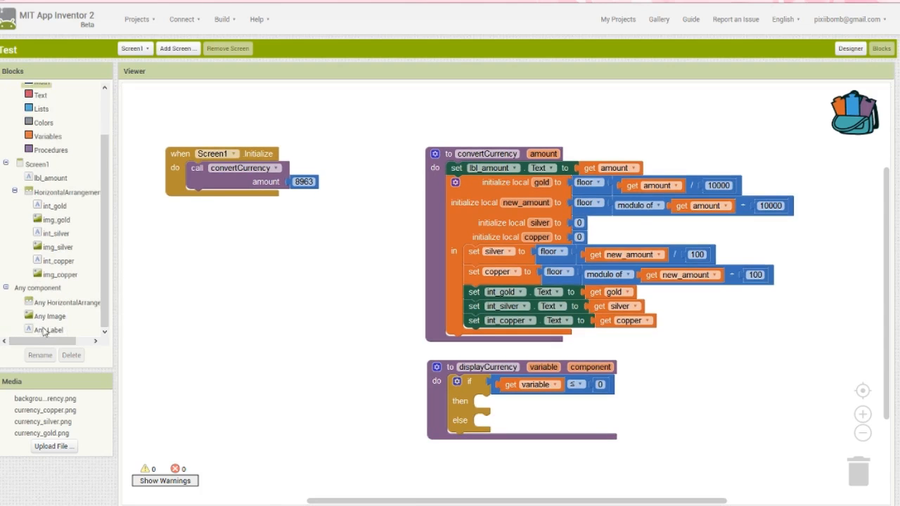
- Set the Any Label text to empty in the ≤ 0 branch and to the variable otherwise
{"action": "left_click", "coordinate": [48, 329]}
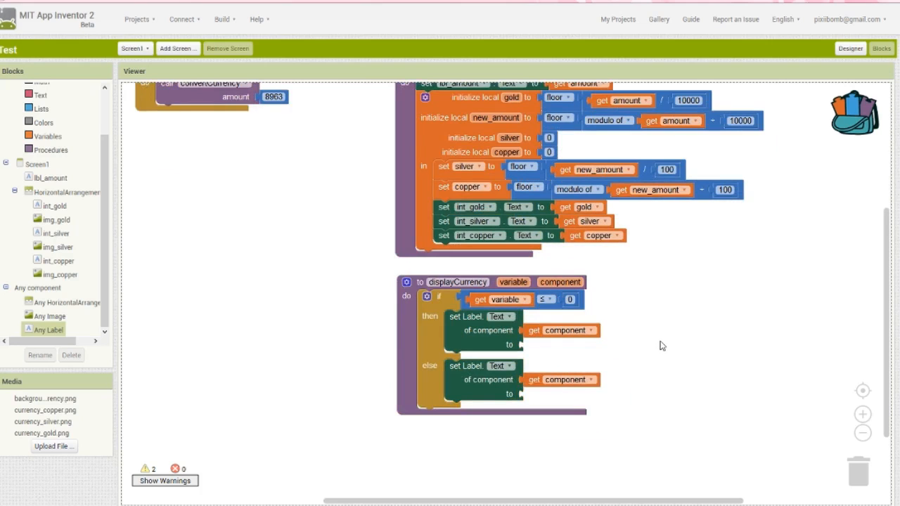
{"action": "mouse_move", "coordinate": [101, 113]}
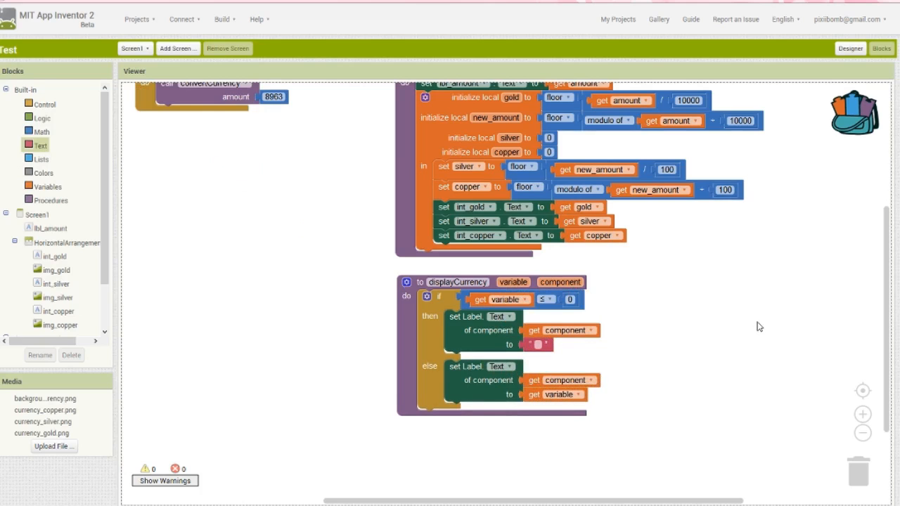
{"action": "left_click", "coordinate": [471, 98]}
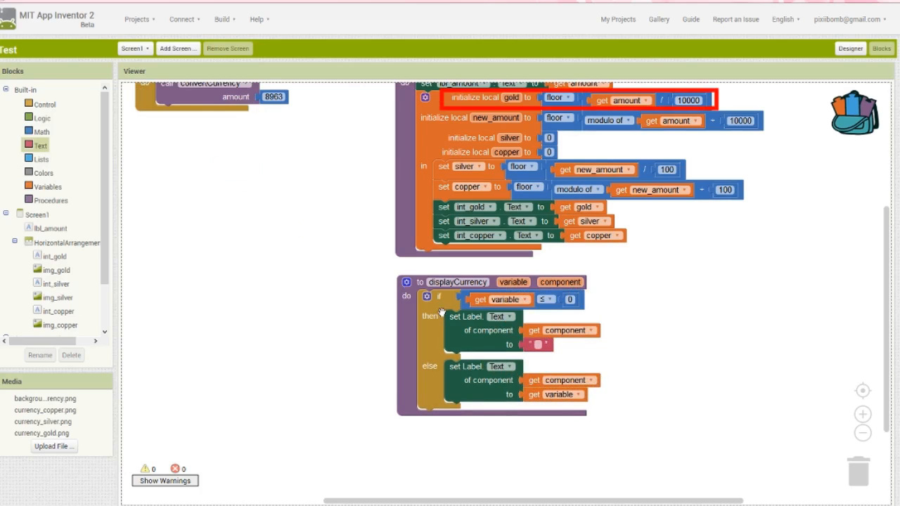
{"action": "left_click", "coordinate": [55, 256]}
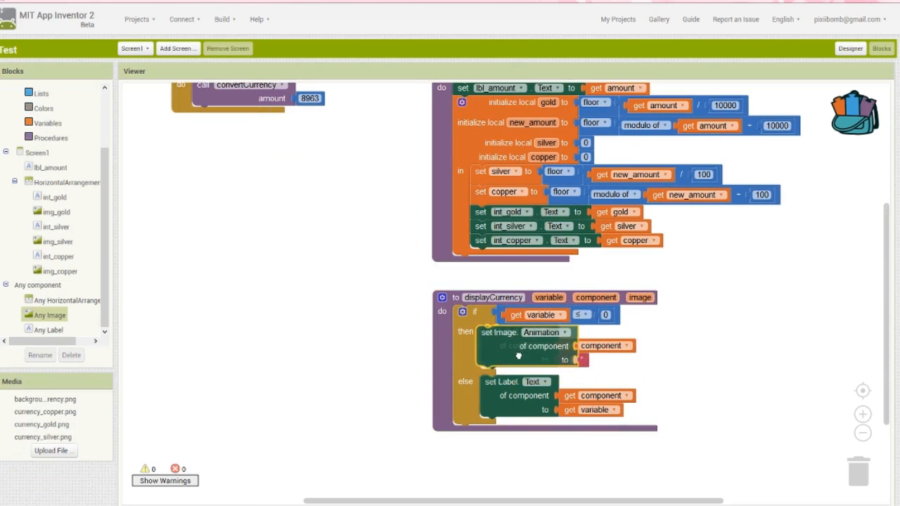
- Hide the image parameter when variable ≤ 0 and show it otherwise via Any Image set Visible
{"action": "left_click", "coordinate": [569, 332]}
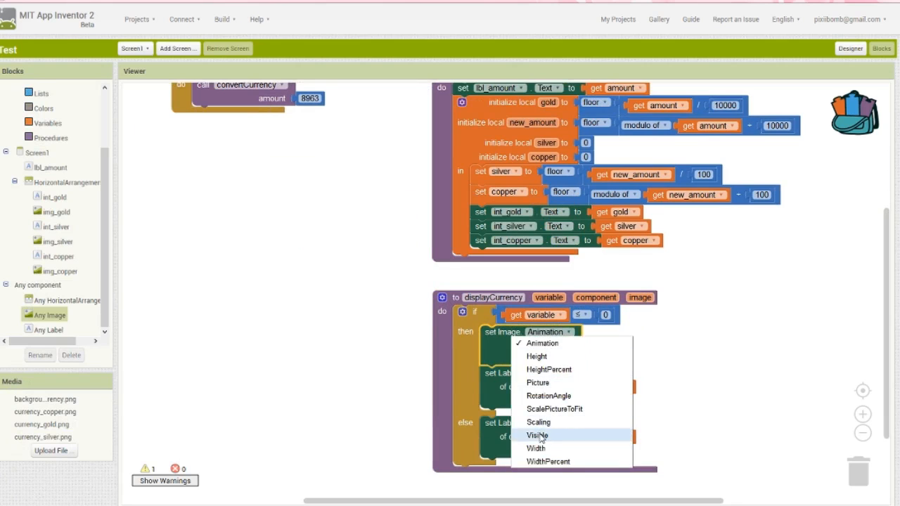
{"action": "left_click", "coordinate": [537, 435]}
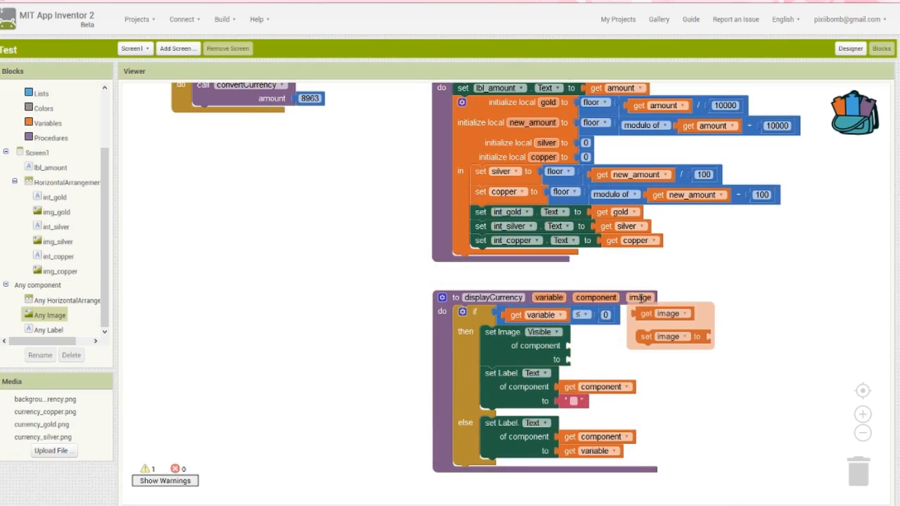
{"action": "left_click", "coordinate": [40, 119]}
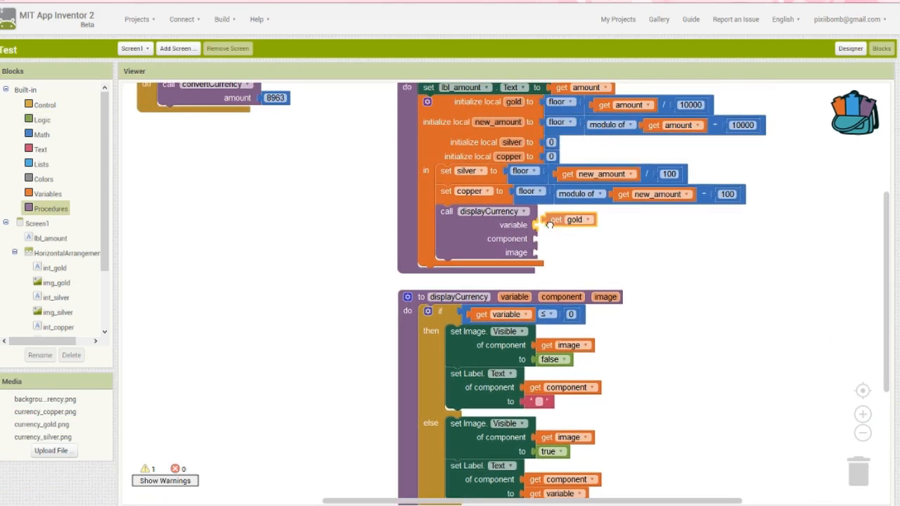
- Pass int_gold and img_gold to the displayCurrency call and duplicate it twice for silver and copper
{"action": "left_click", "coordinate": [53, 267]}
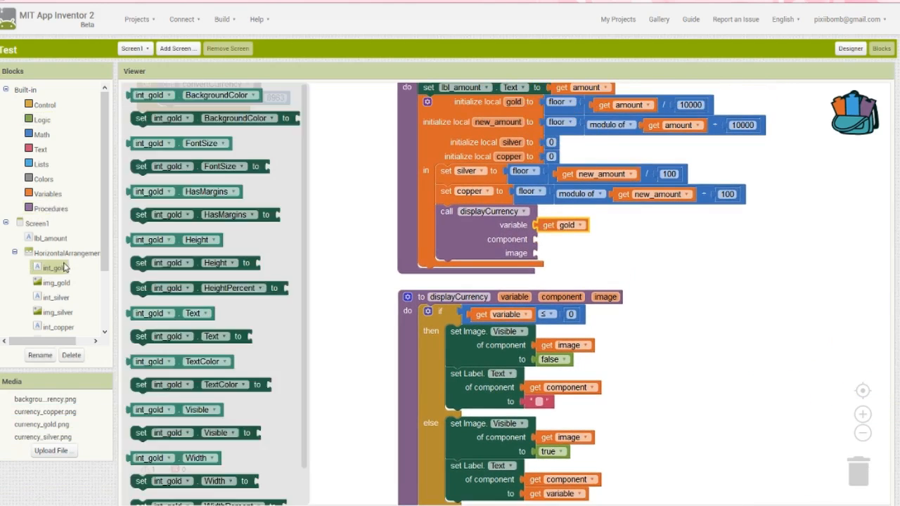
{"action": "scroll", "scroll_direction": "down", "scroll_amount": 3}
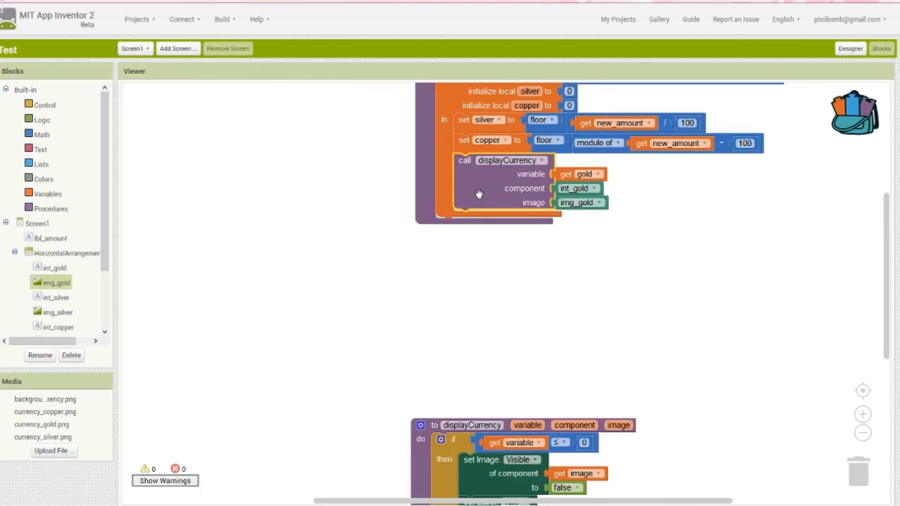
{"action": "left_click", "coordinate": [425, 297]}
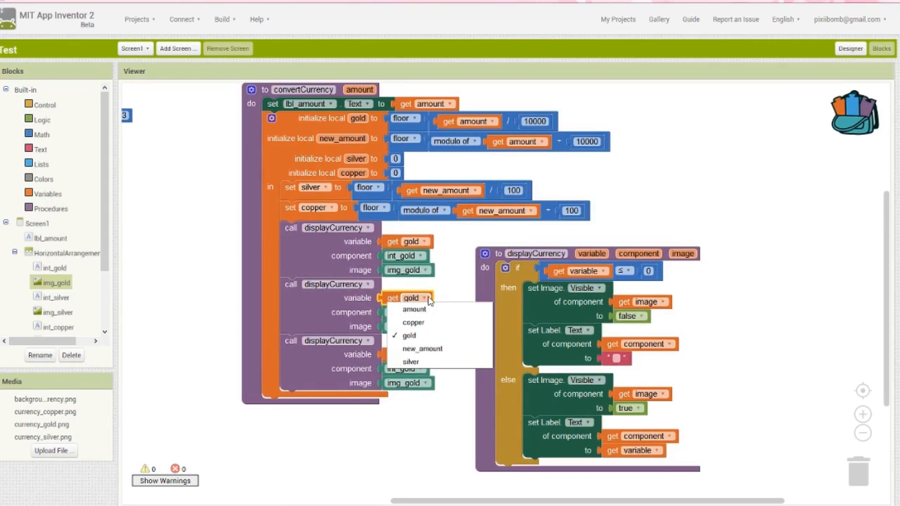